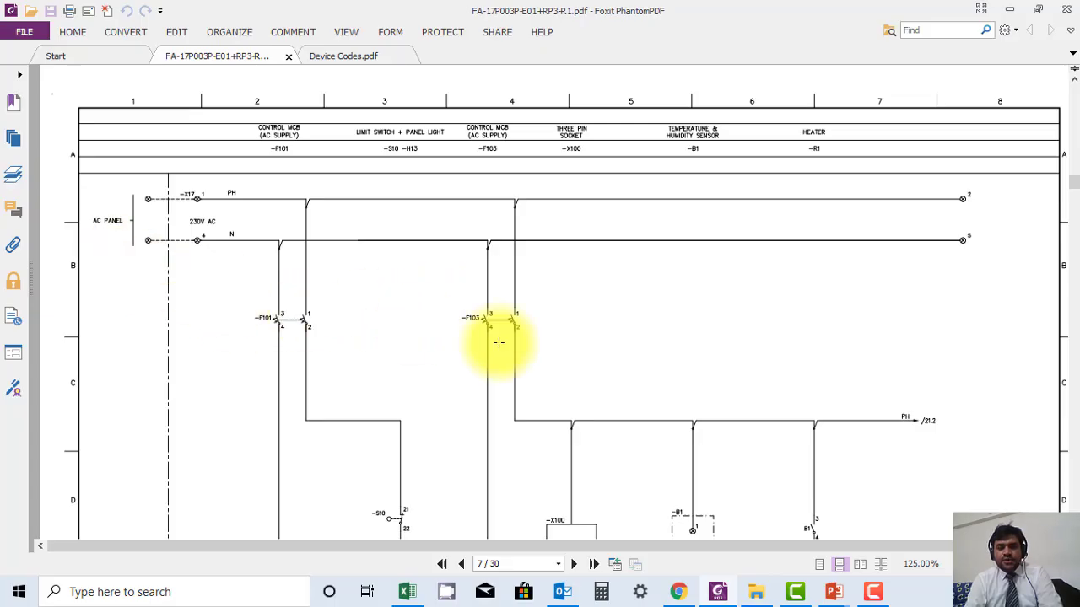
pyautogui.moveTo(422, 304)
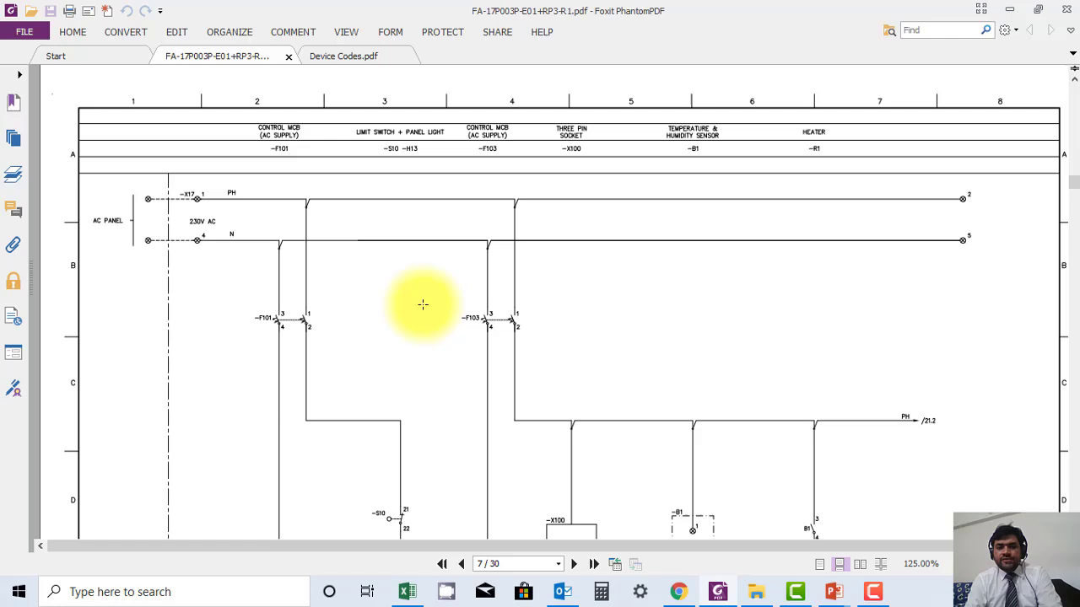
pyautogui.moveTo(391, 292)
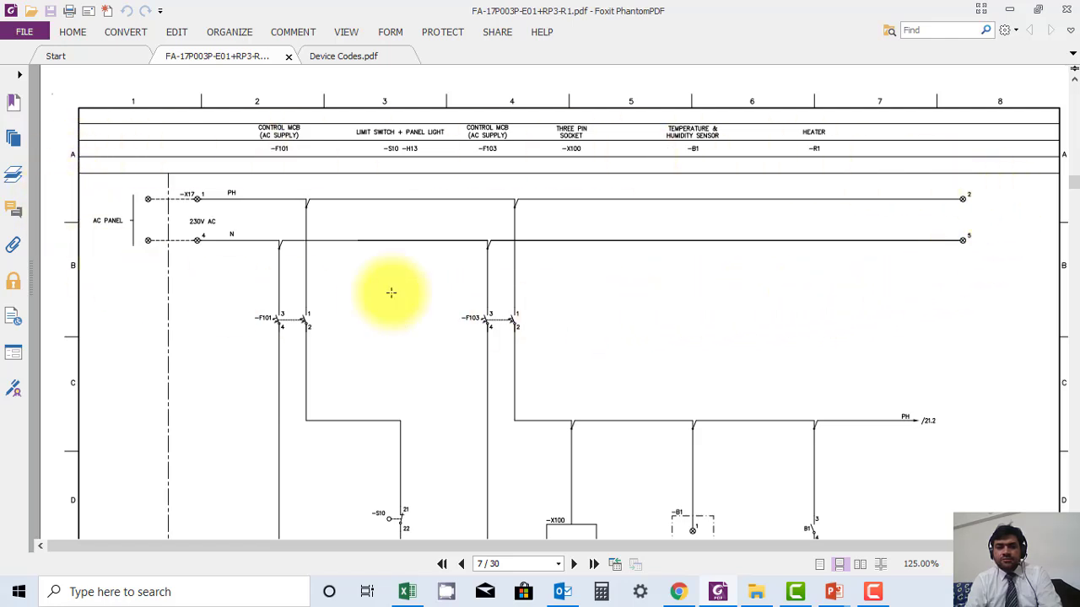
pyautogui.moveTo(208, 183)
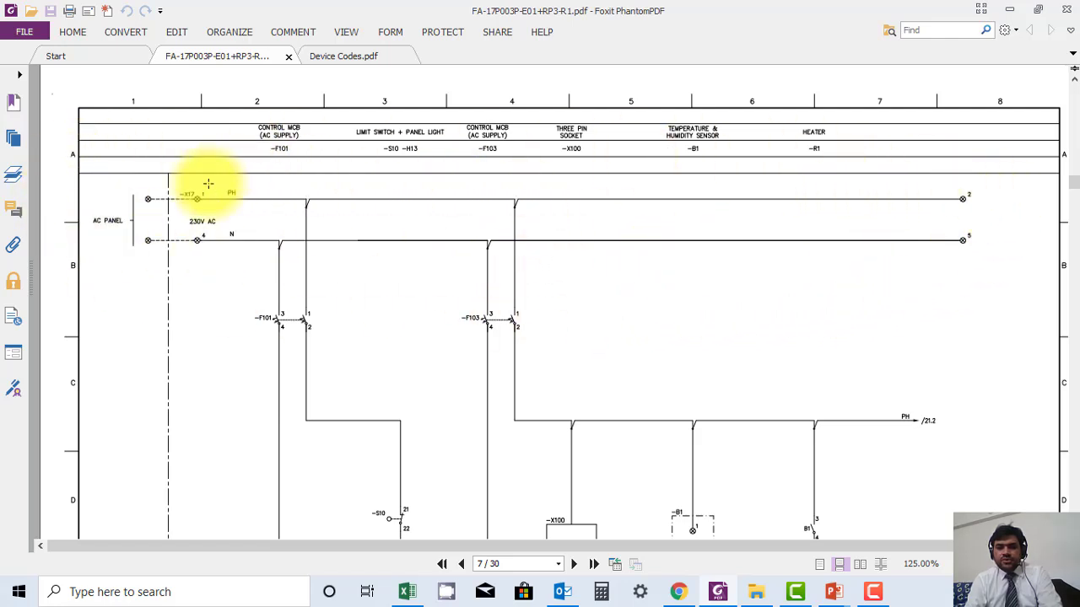
# Scroll down page 7 past the limit switch, panel light, three-pin socket and heater circuits
pyautogui.scroll(-3)
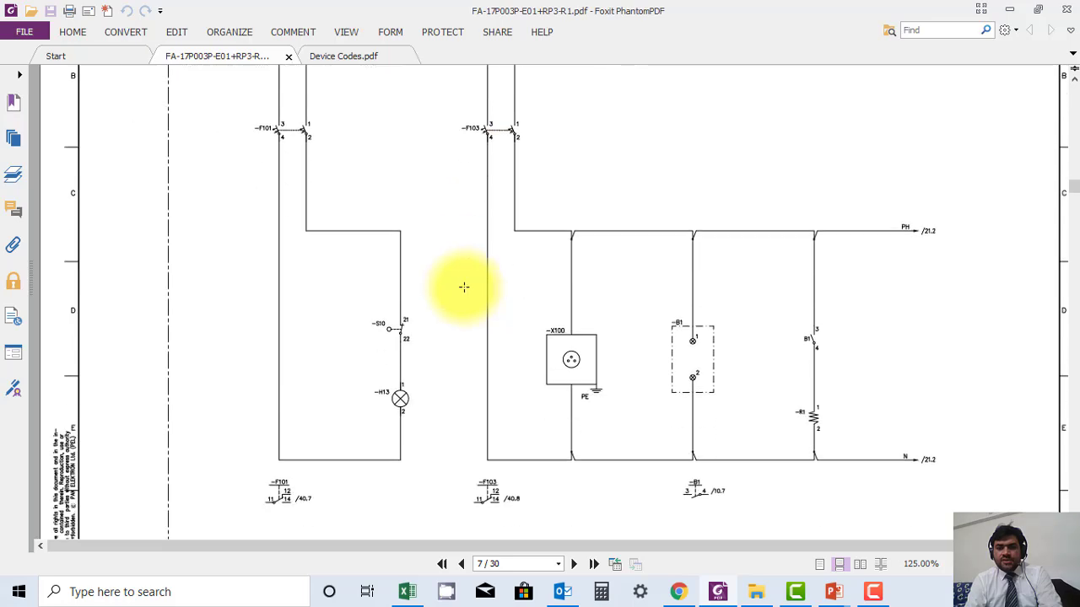
pyautogui.scroll(-3)
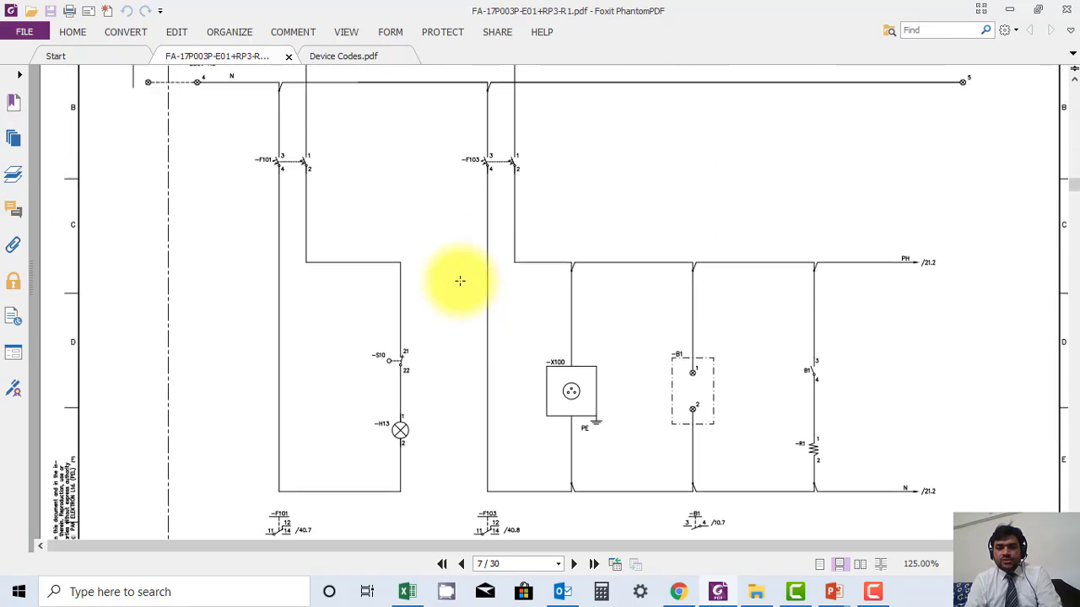
pyautogui.scroll(-3)
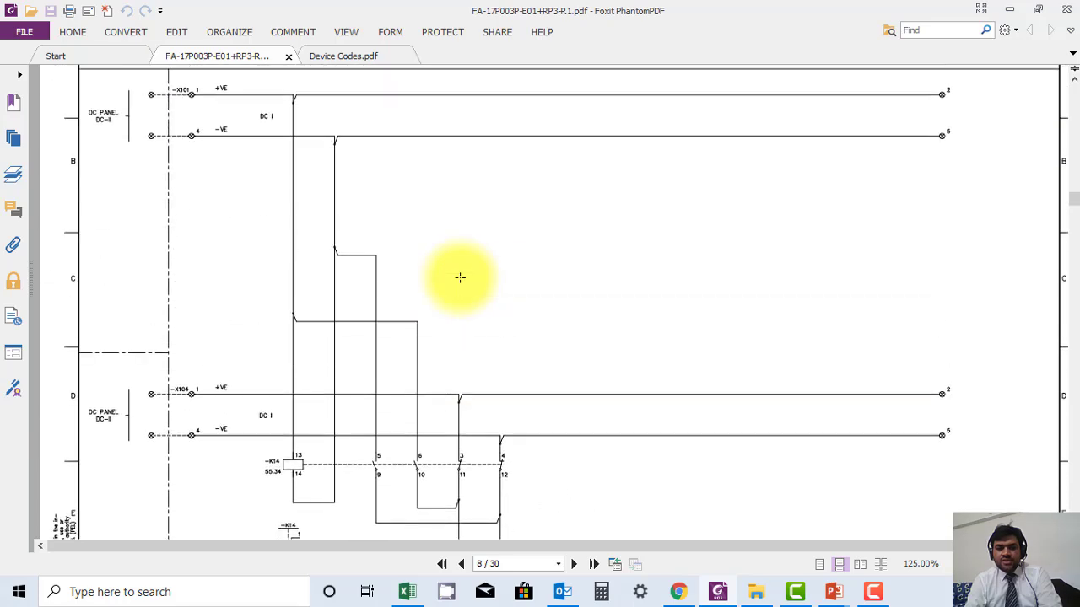
# Scroll through page 8's DC supply distribution until the page 9 DC failure indication sheet begins
pyautogui.scroll(-3)
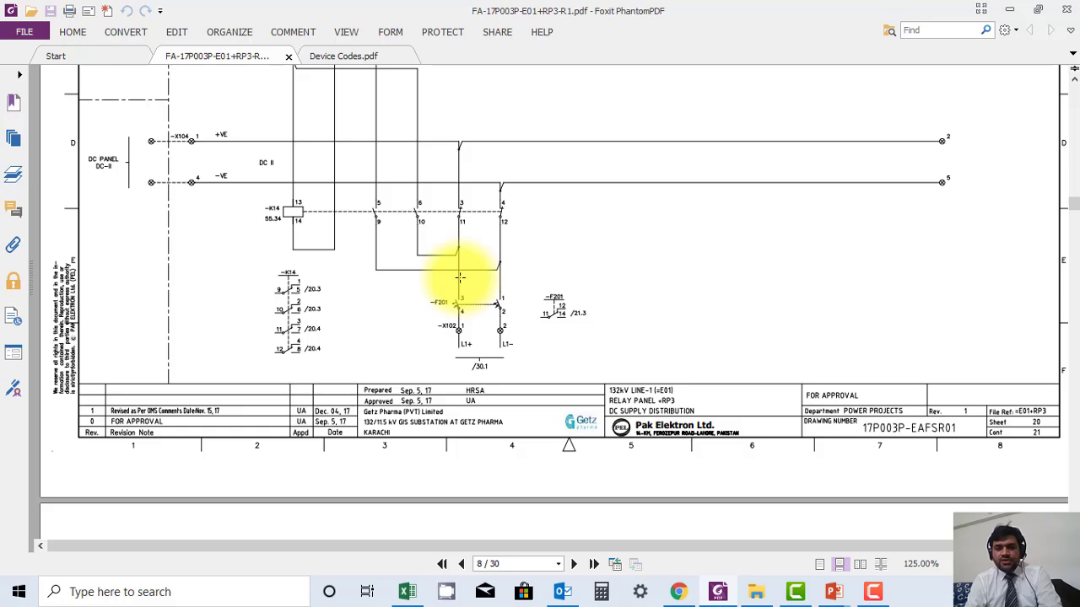
pyautogui.scroll(-3)
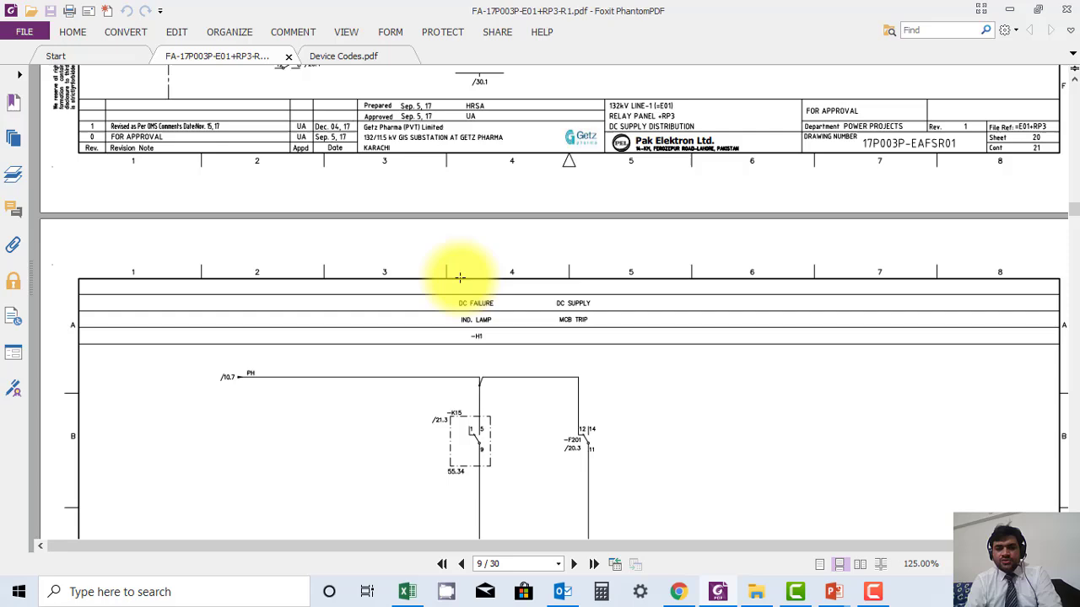
pyautogui.scroll(-3)
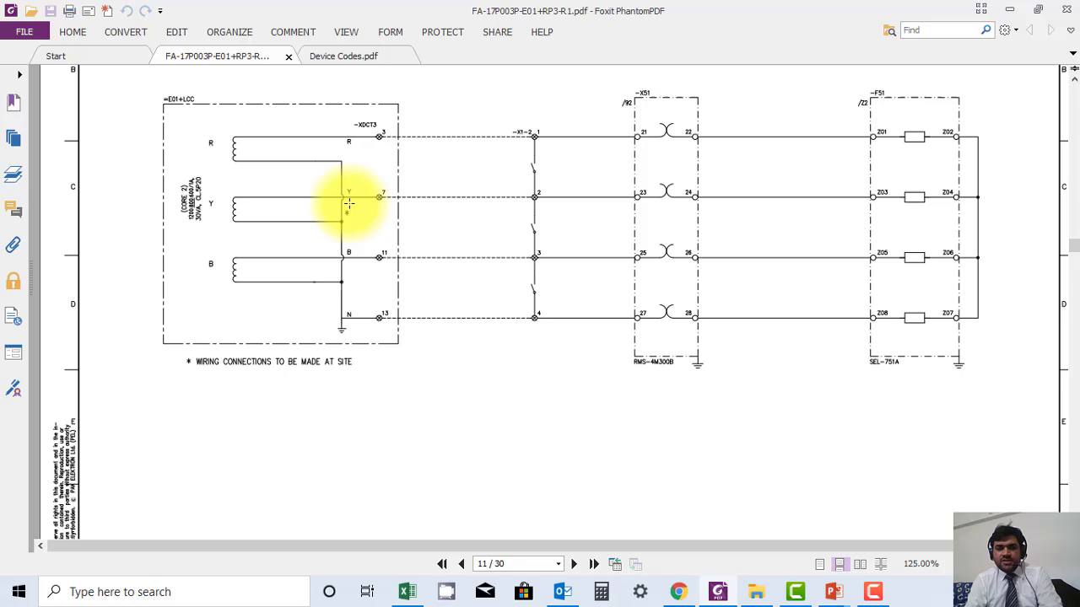
pyautogui.moveTo(528, 220)
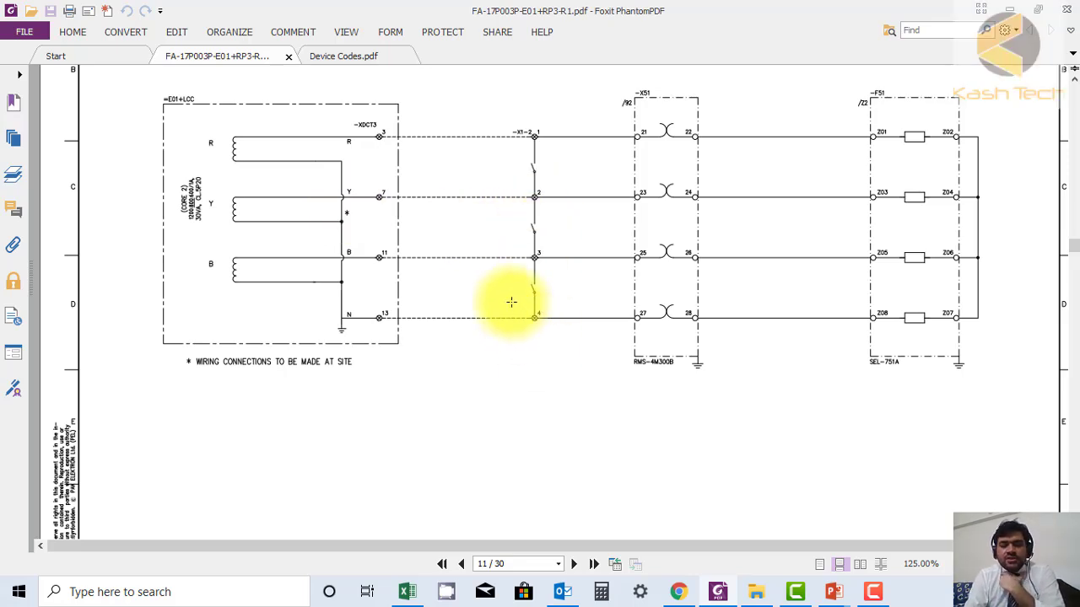
pyautogui.moveTo(511, 251)
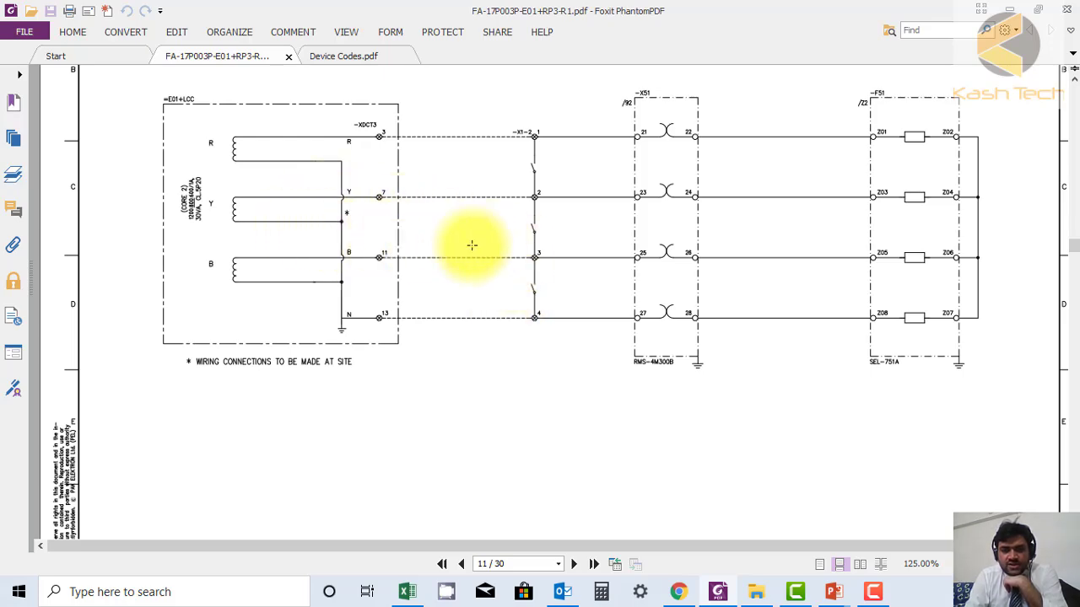
# Scroll past the line differential protection CT and VT circuits to page 12's power supply sheet
pyautogui.scroll(-3)
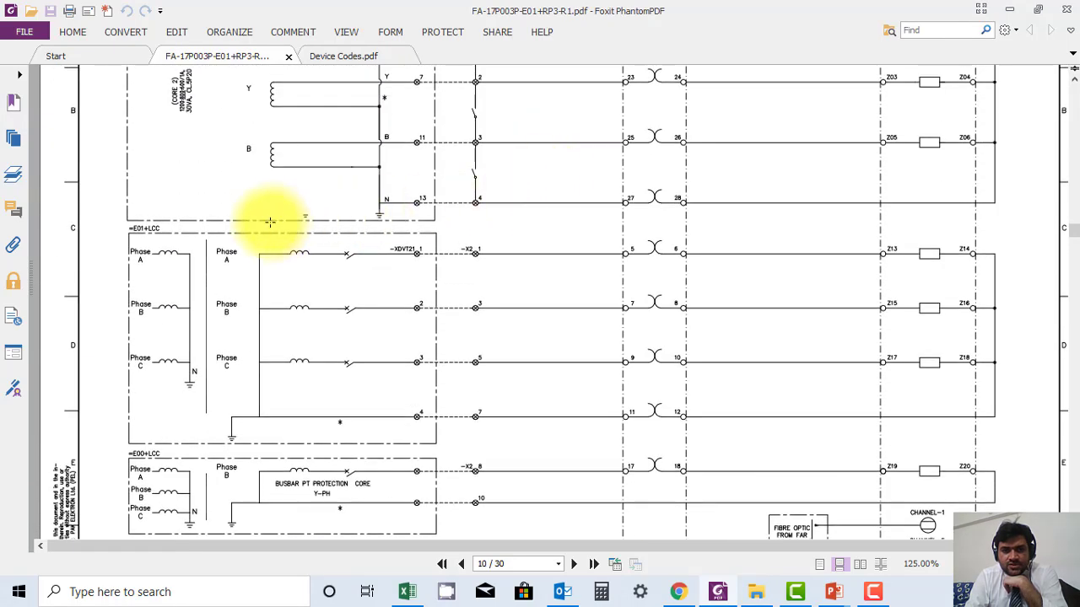
pyautogui.moveTo(791, 348)
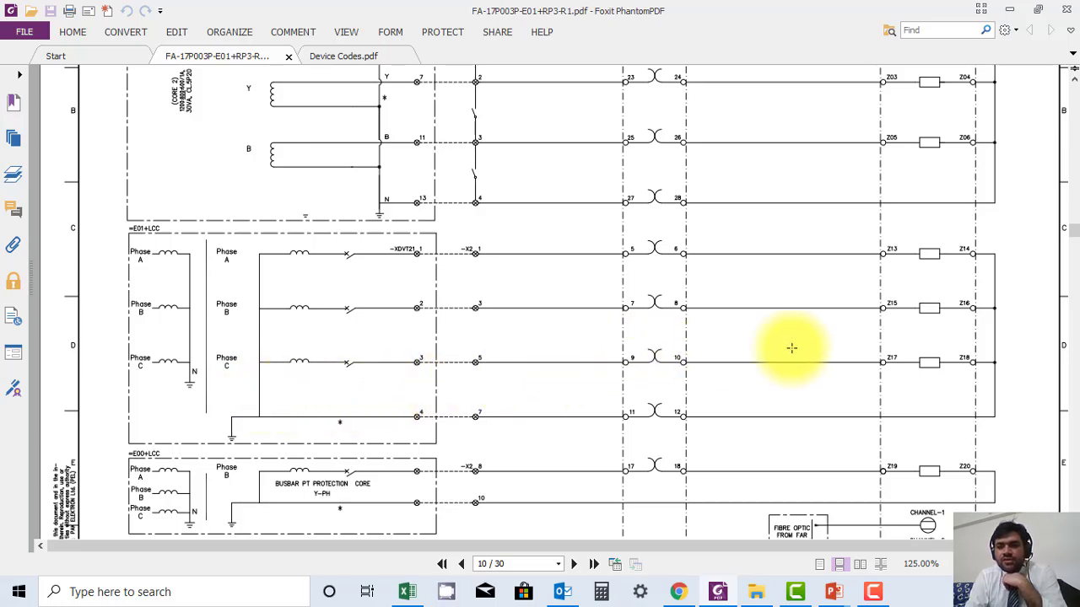
pyautogui.scroll(-3)
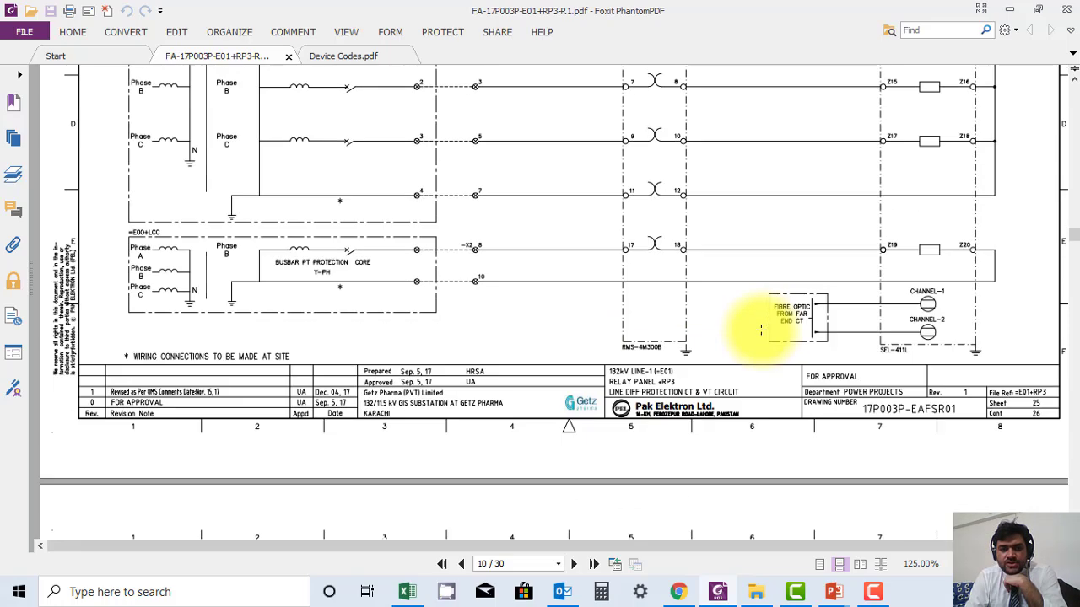
pyautogui.scroll(-3)
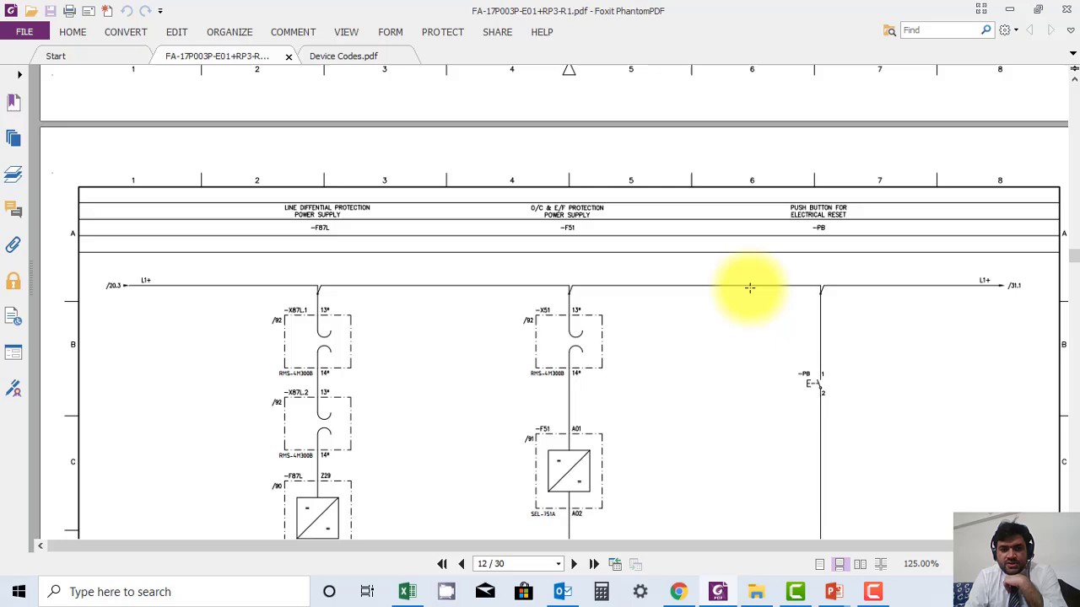
# Scroll from page 12 through pages 13–14 to page 15's IN101, IN102, IN301–IN304 inputs
pyautogui.scroll(-3)
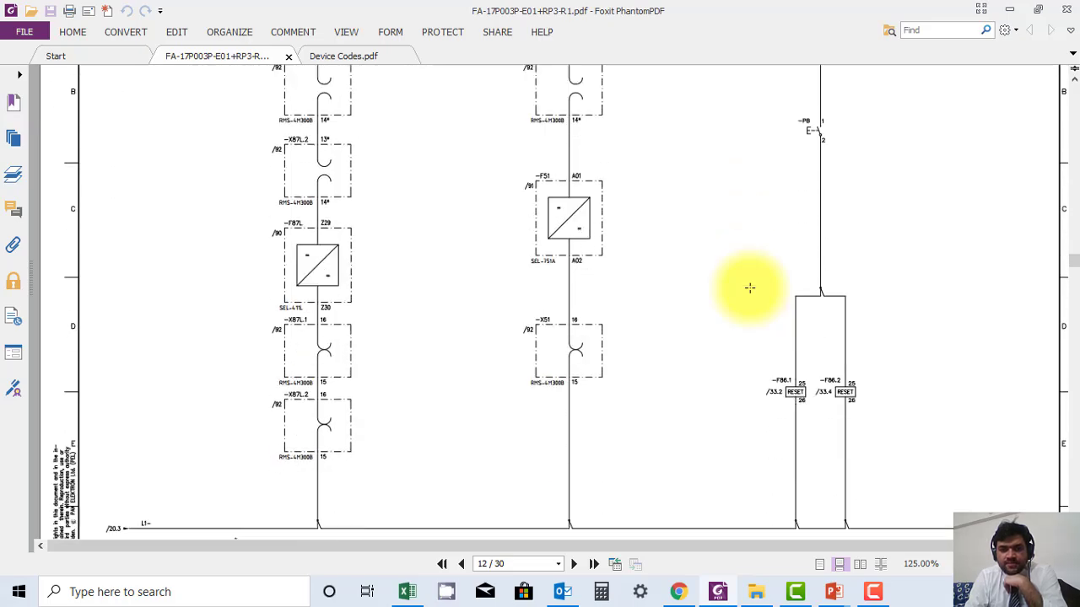
pyautogui.click(574, 563)
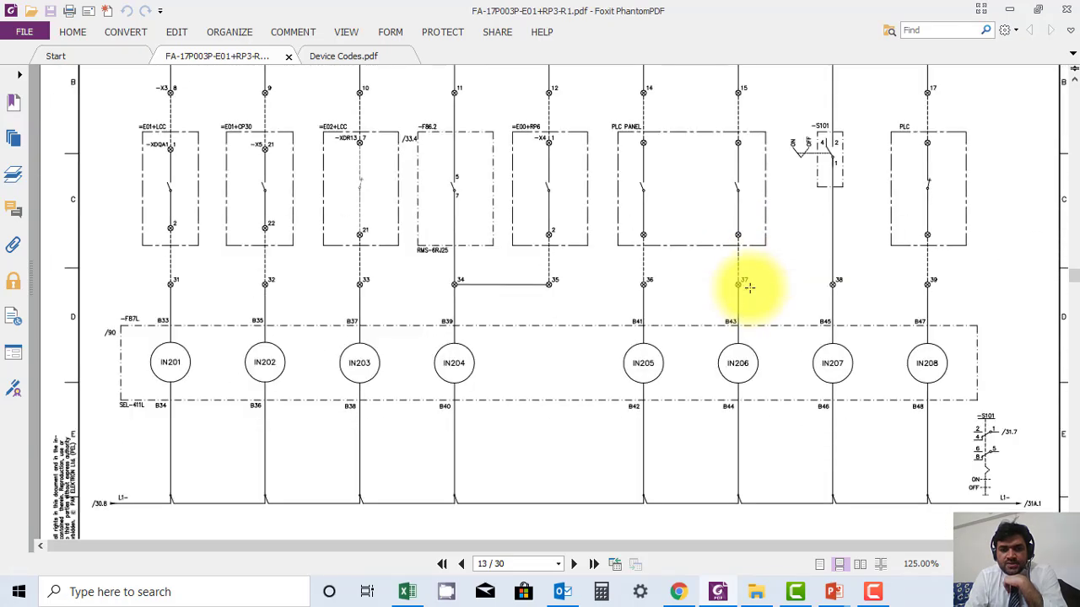
pyautogui.click(574, 564)
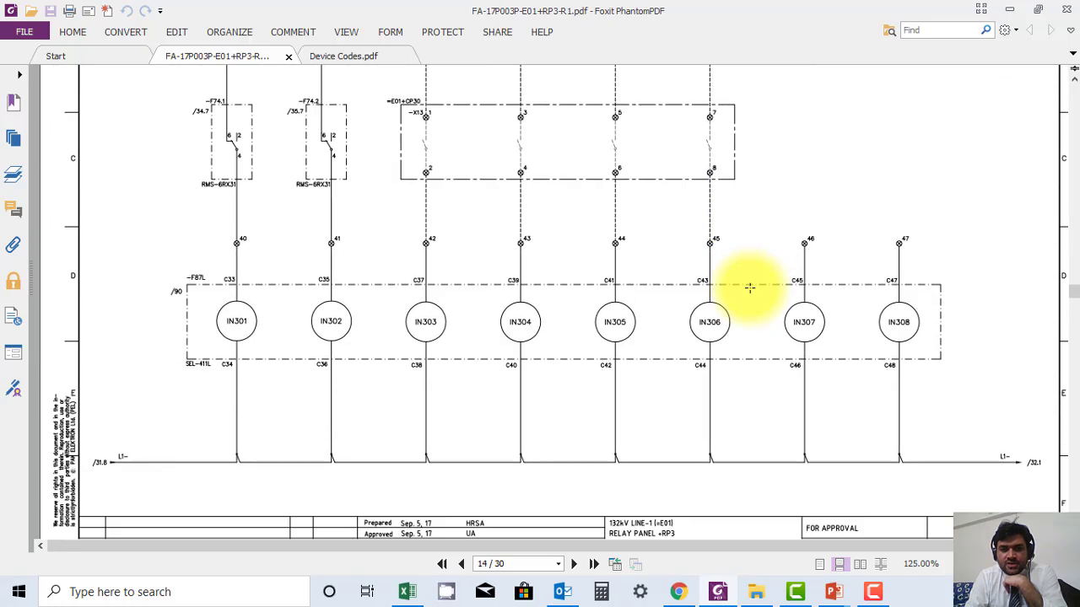
pyautogui.click(573, 564)
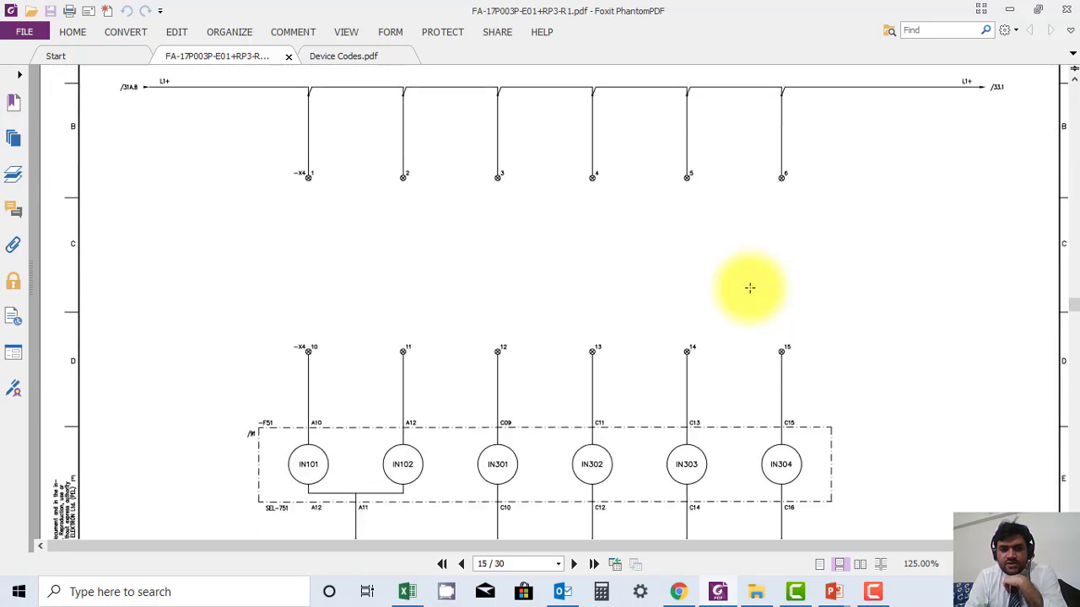
pyautogui.scroll(-3)
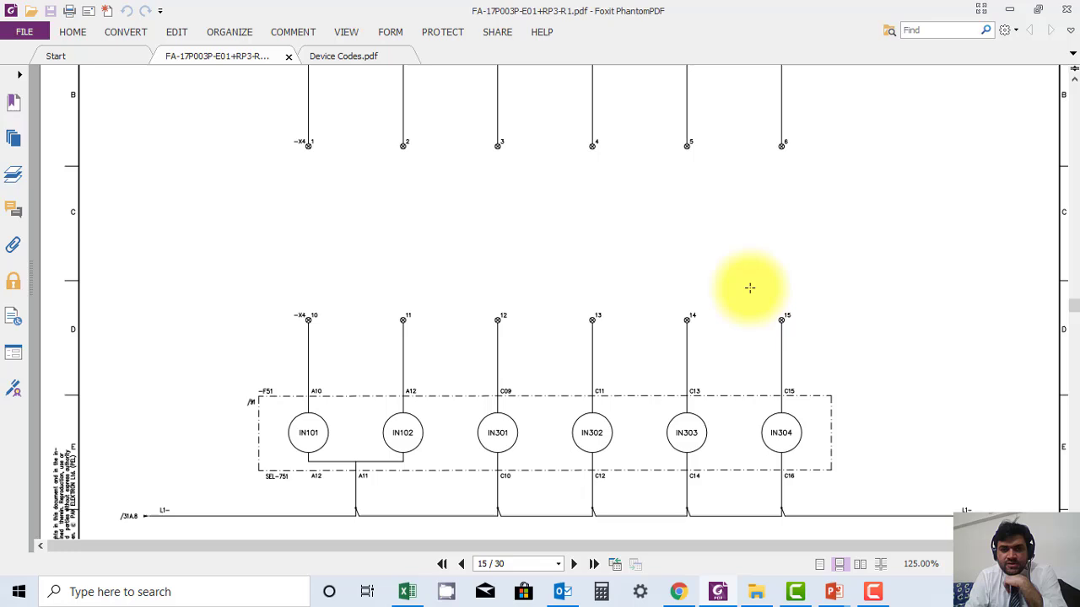